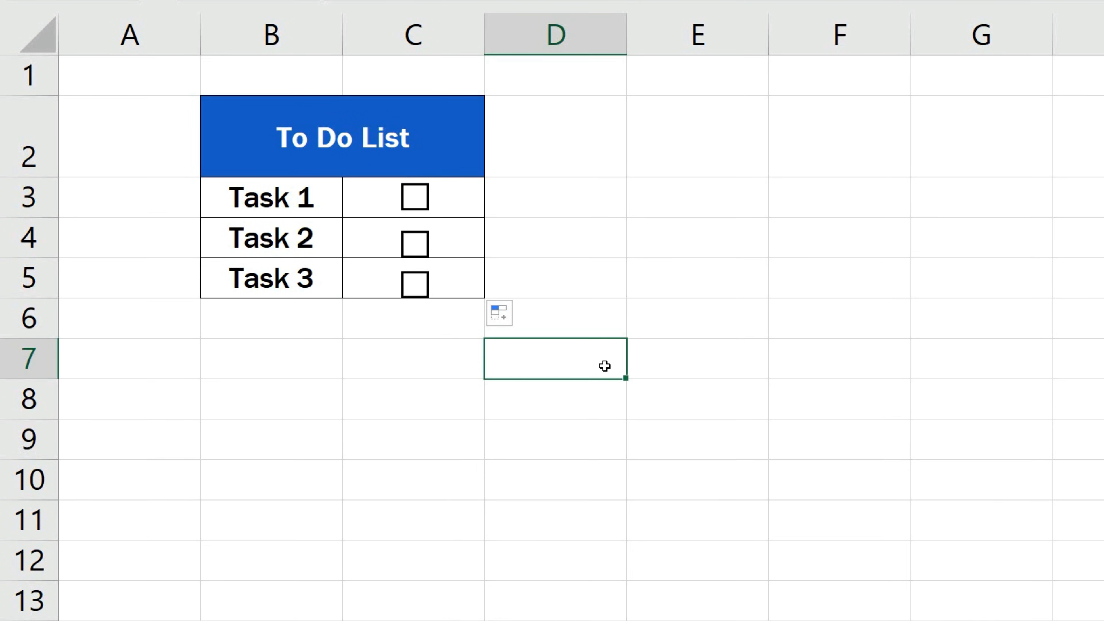
Enable the Developer tab through Customize the Ribbon and confirm with OK.
{"action": "left_click", "coordinate": [414, 196]}
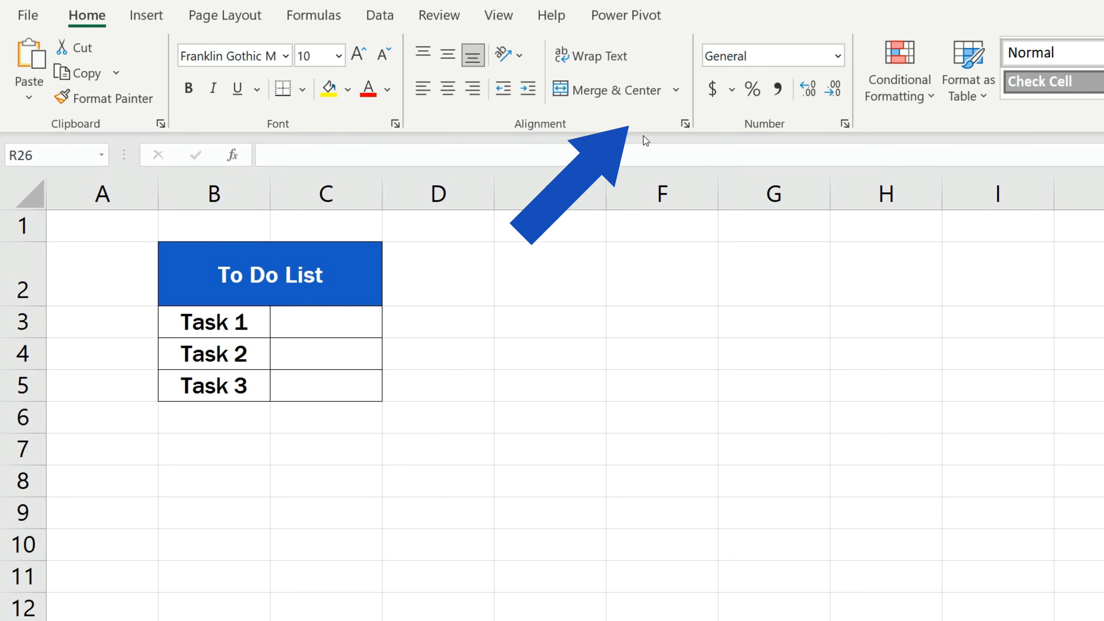
{"action": "right_click", "coordinate": [642, 126]}
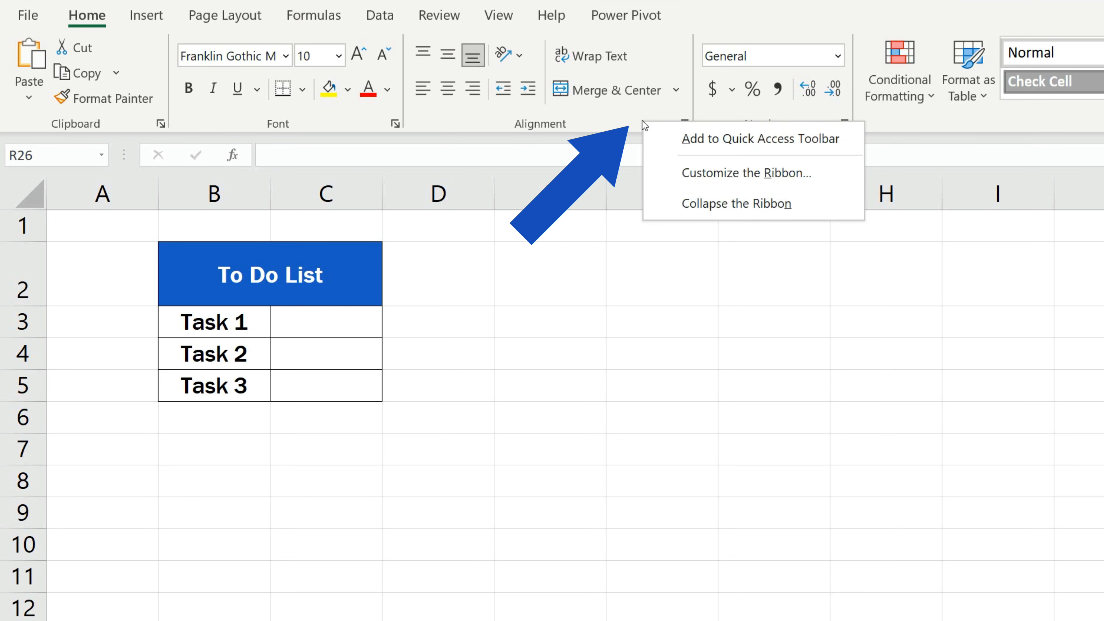
{"action": "mouse_move", "coordinate": [745, 172]}
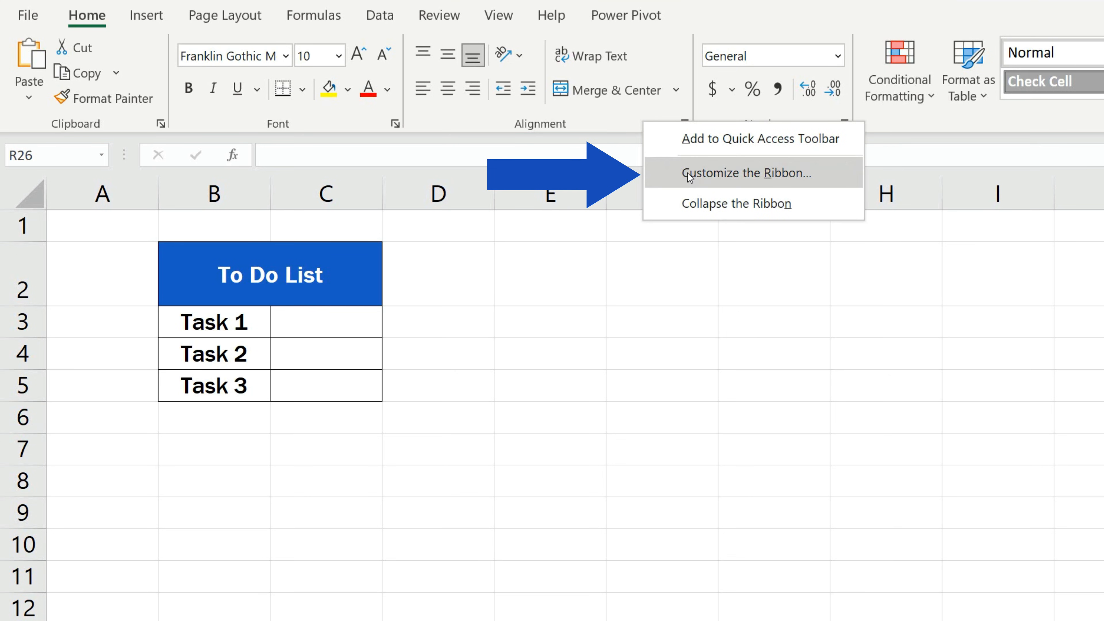
{"action": "left_click", "coordinate": [734, 173]}
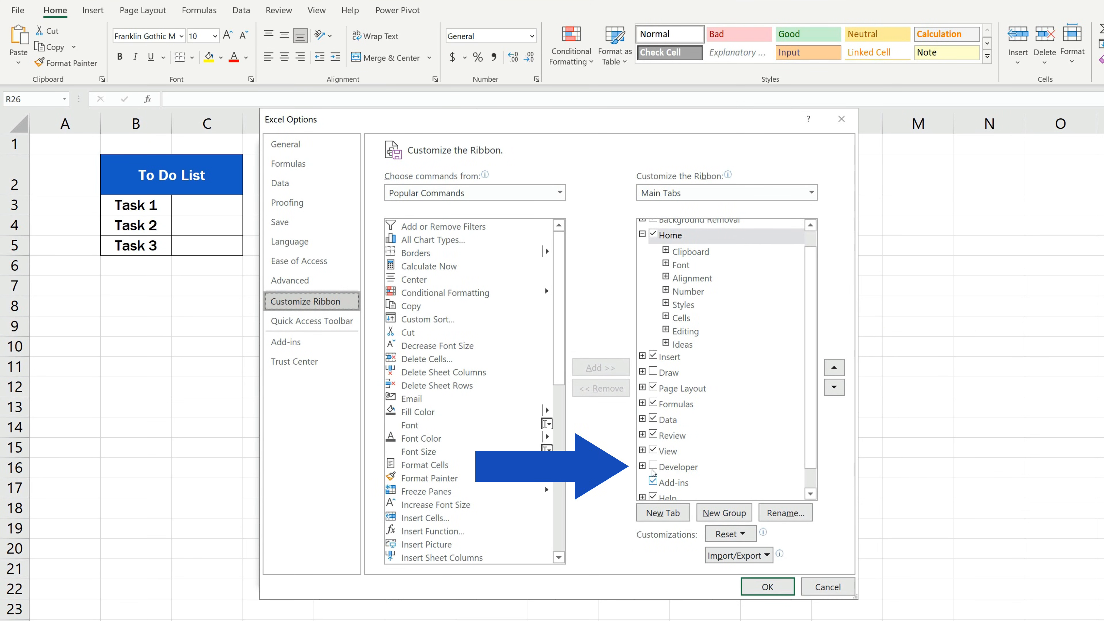
{"action": "left_click", "coordinate": [652, 466]}
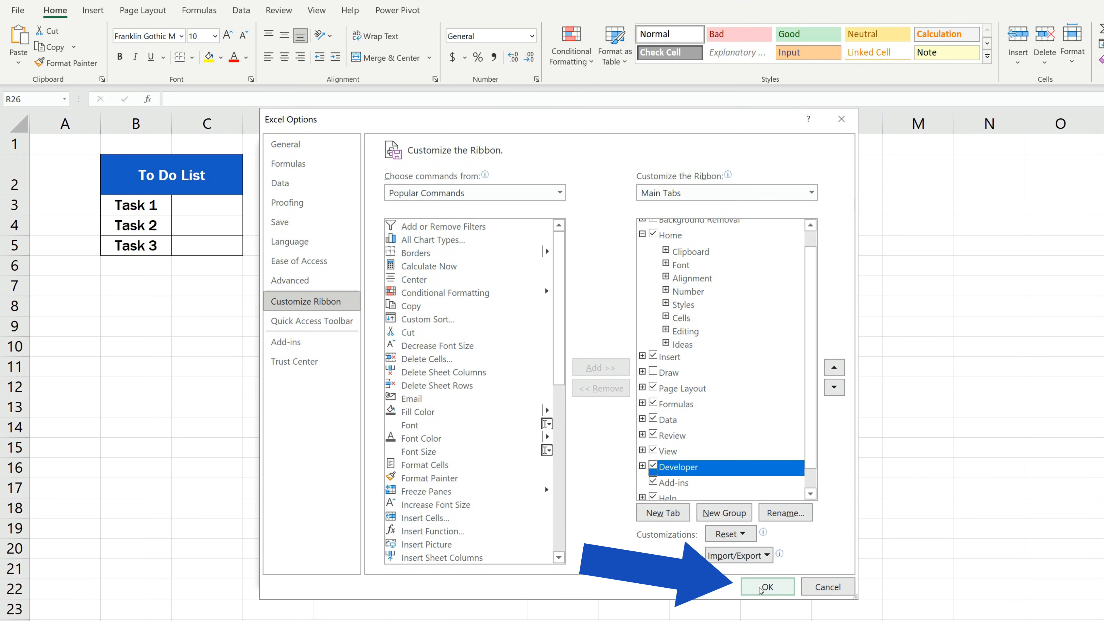
{"action": "left_click", "coordinate": [766, 586]}
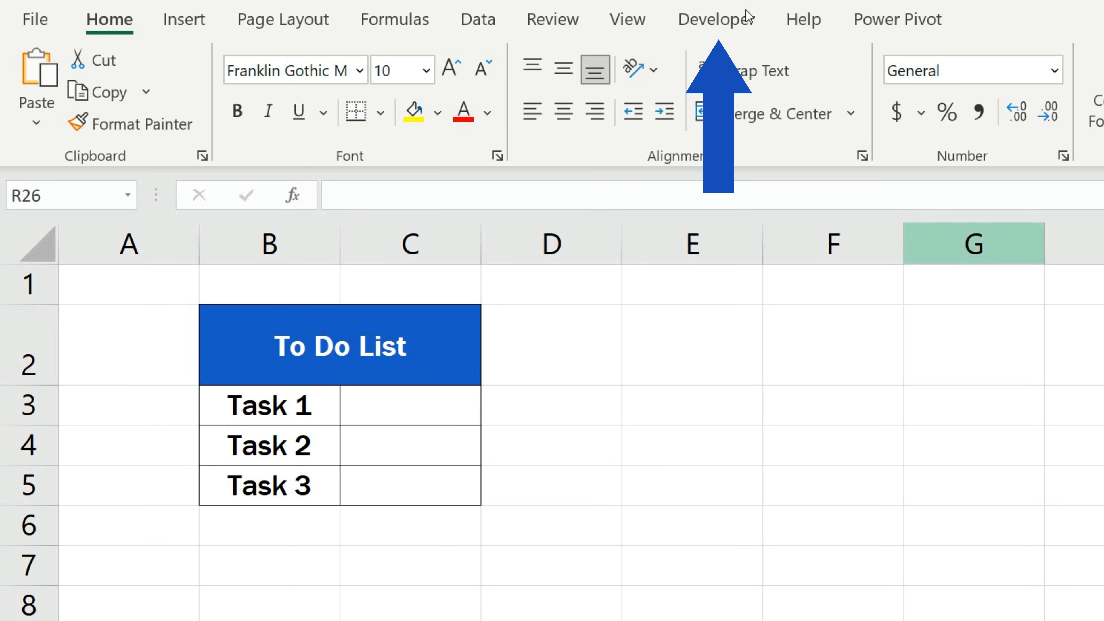
Choose the Form Controls Check Box from the Developer Insert list.
{"action": "left_click", "coordinate": [716, 19]}
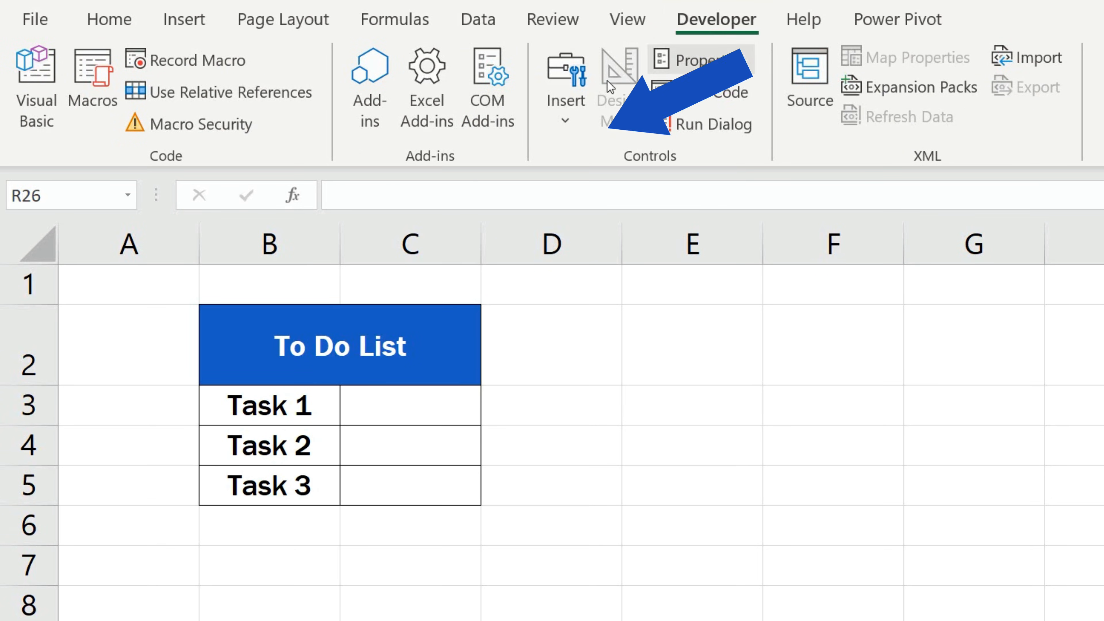
{"action": "left_click", "coordinate": [565, 88]}
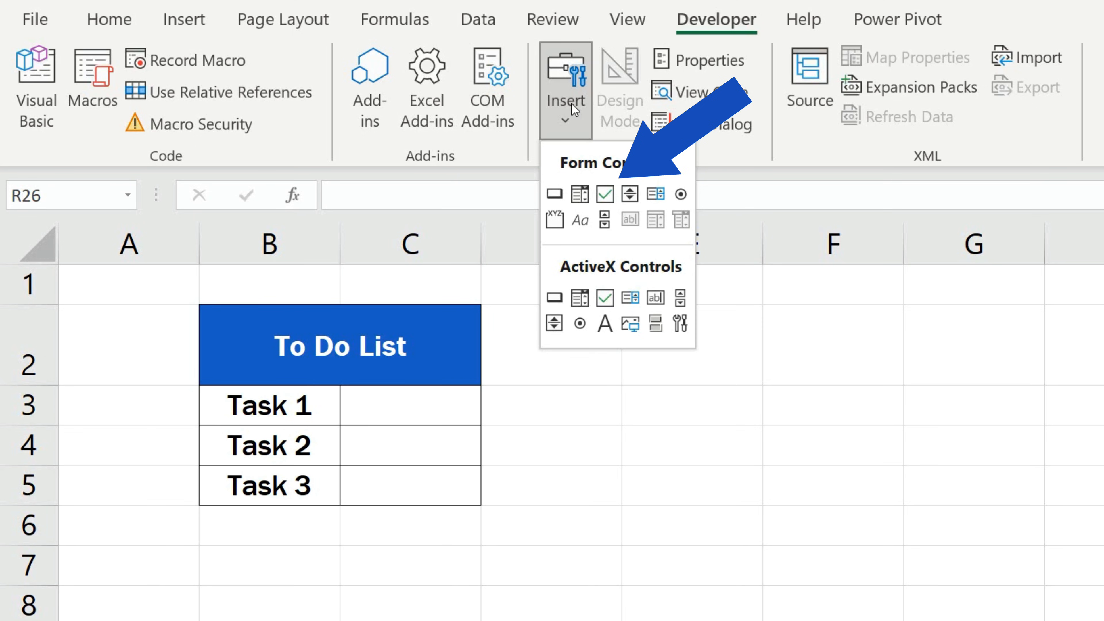
{"action": "mouse_move", "coordinate": [576, 107]}
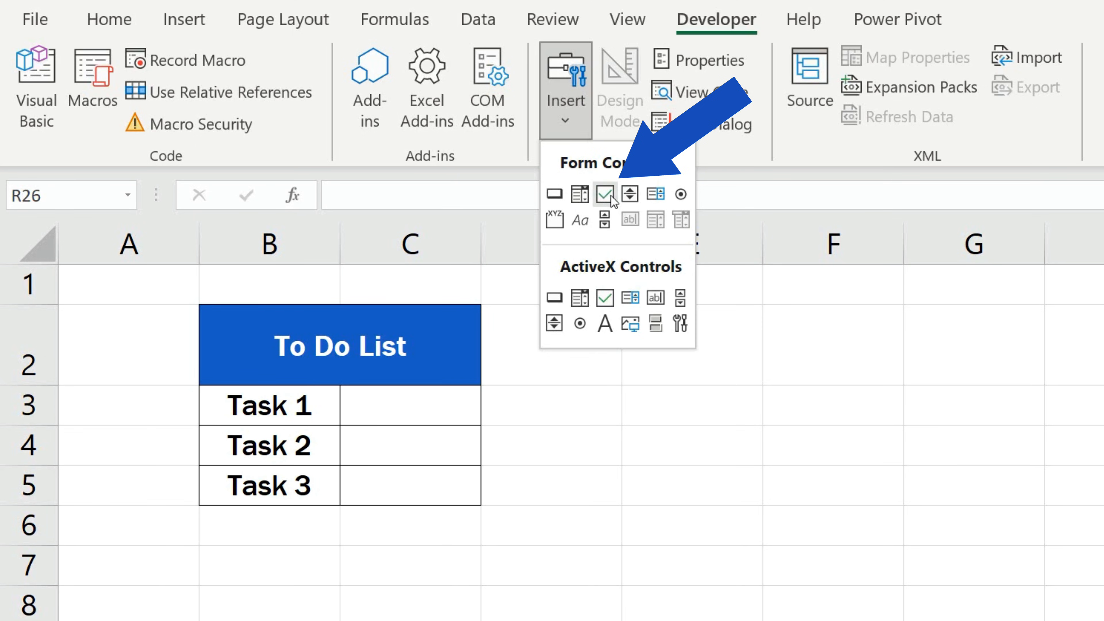
{"action": "left_click", "coordinate": [604, 194]}
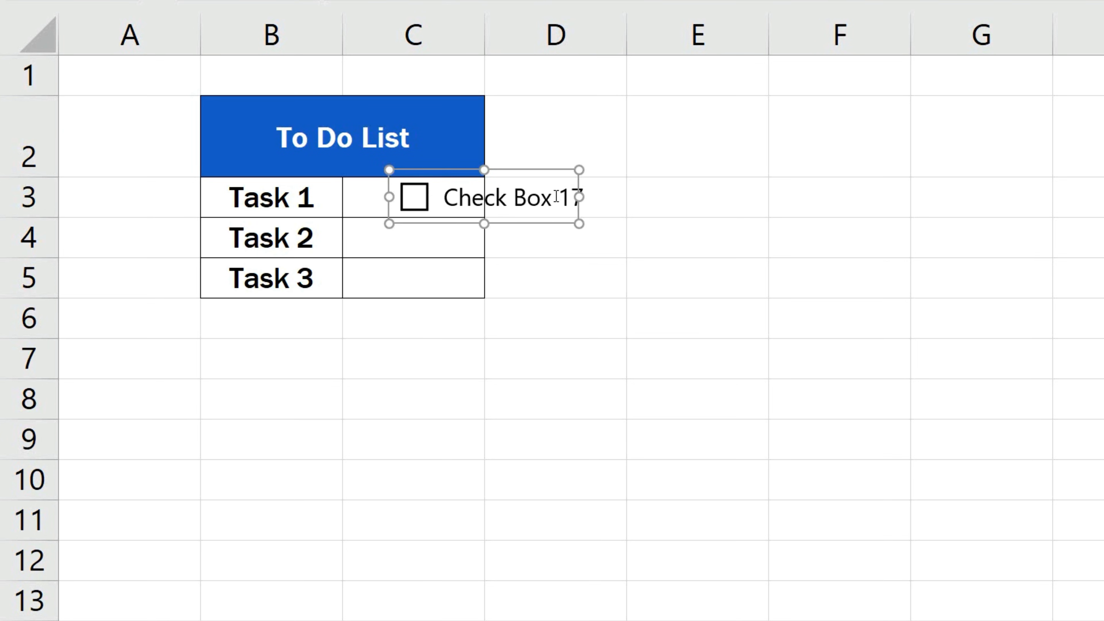
Place the check box in C3 beside Task 1 and remove its 'Check Box 17' caption.
{"action": "type", "text": "7"}
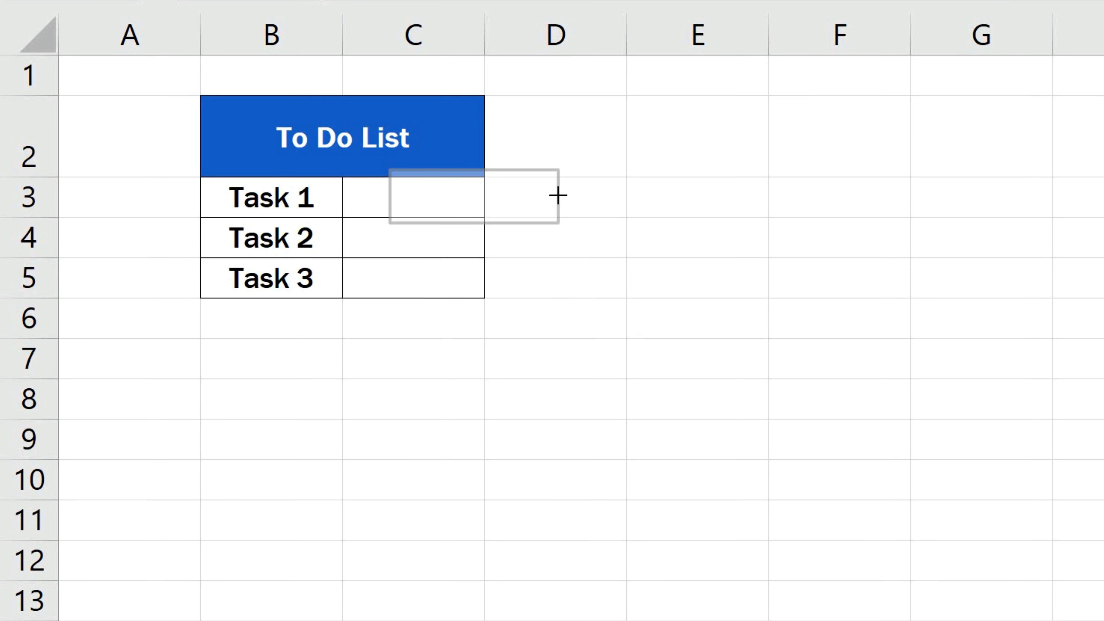
{"action": "left_click", "coordinate": [413, 197]}
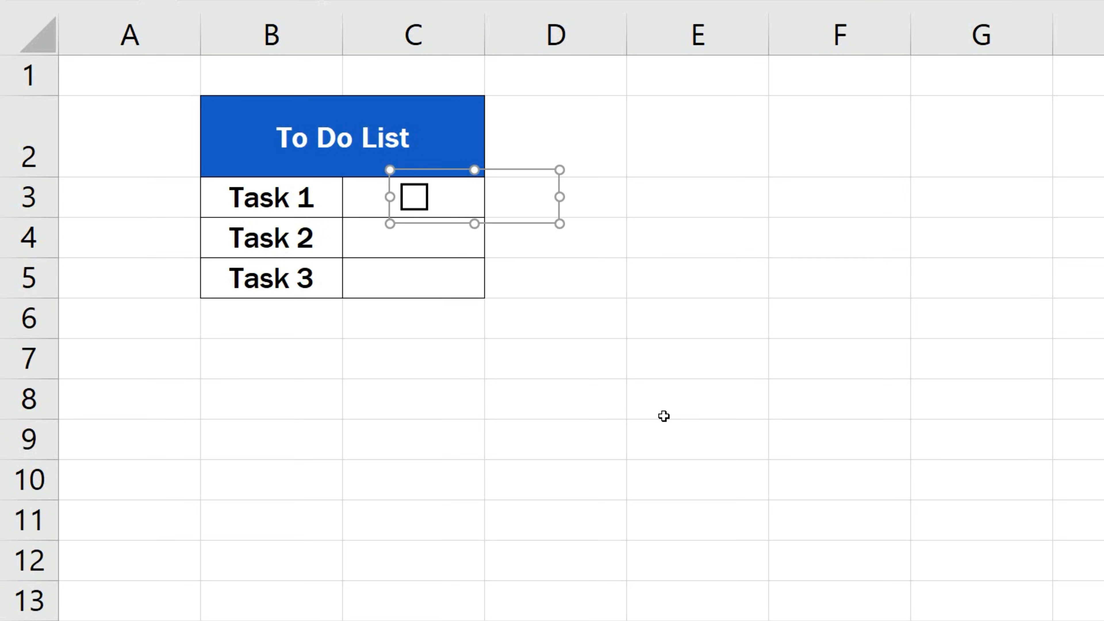
{"action": "left_click", "coordinate": [695, 399]}
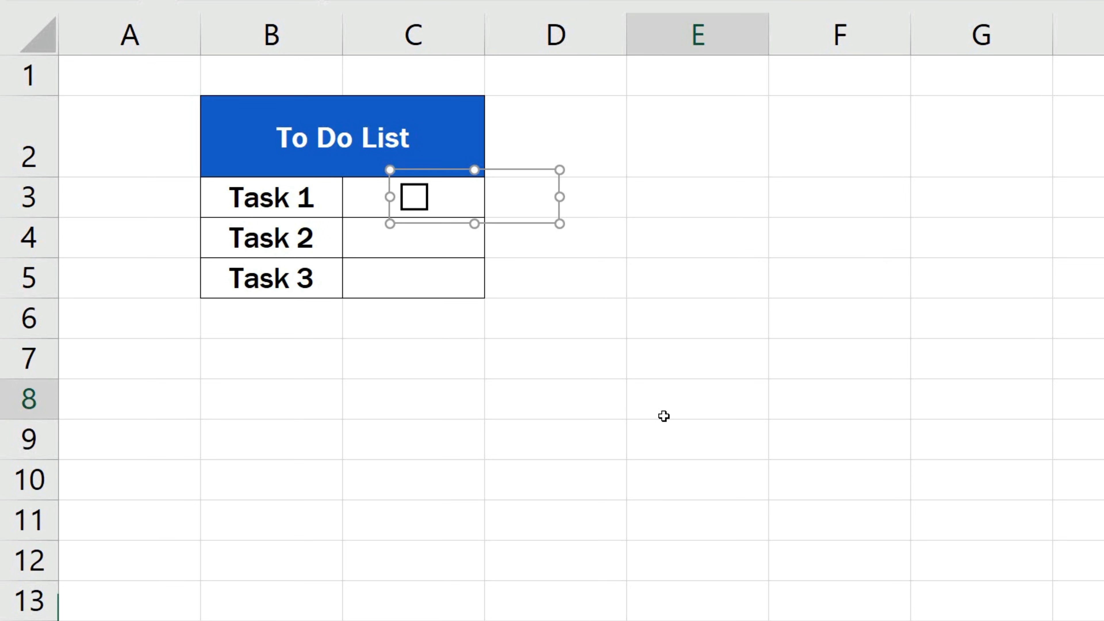
{"action": "left_click", "coordinate": [696, 398]}
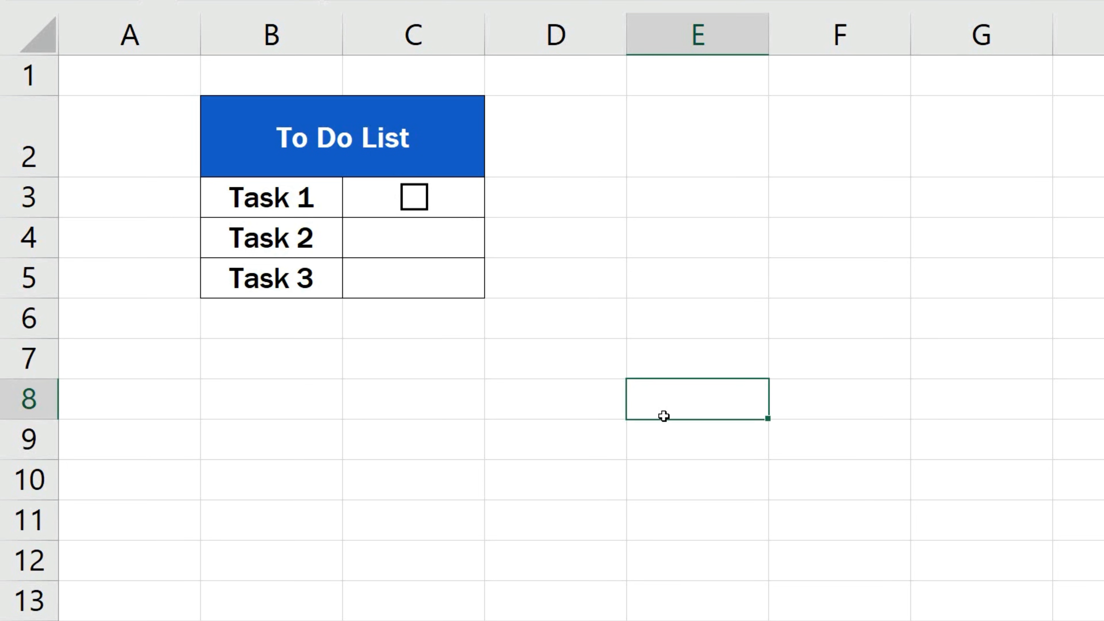
{"action": "left_click", "coordinate": [413, 197]}
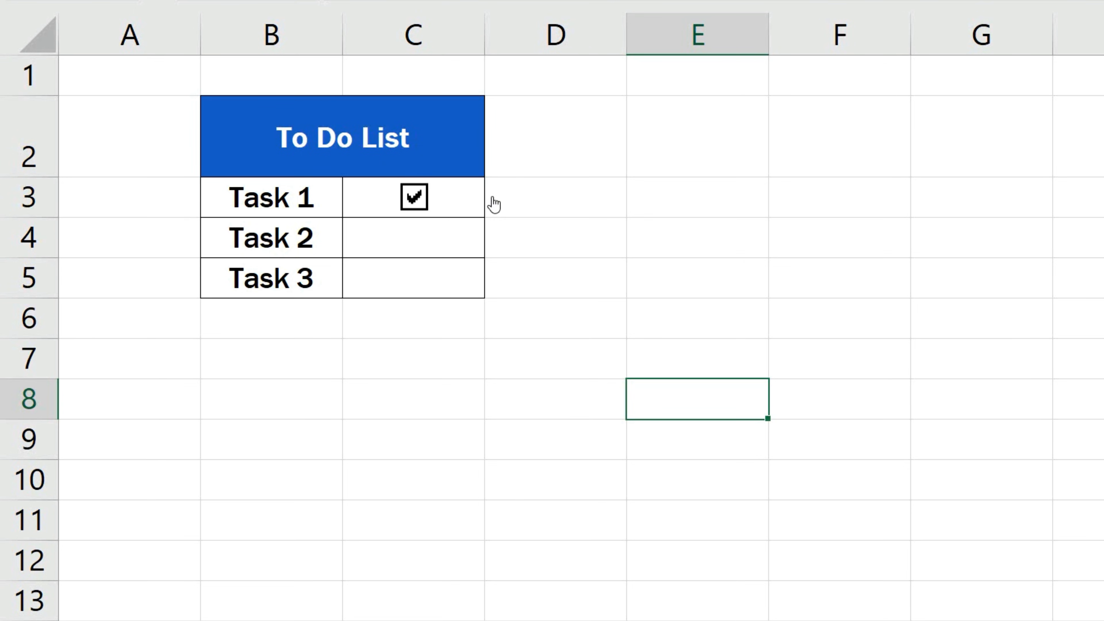
{"action": "mouse_move", "coordinate": [500, 227]}
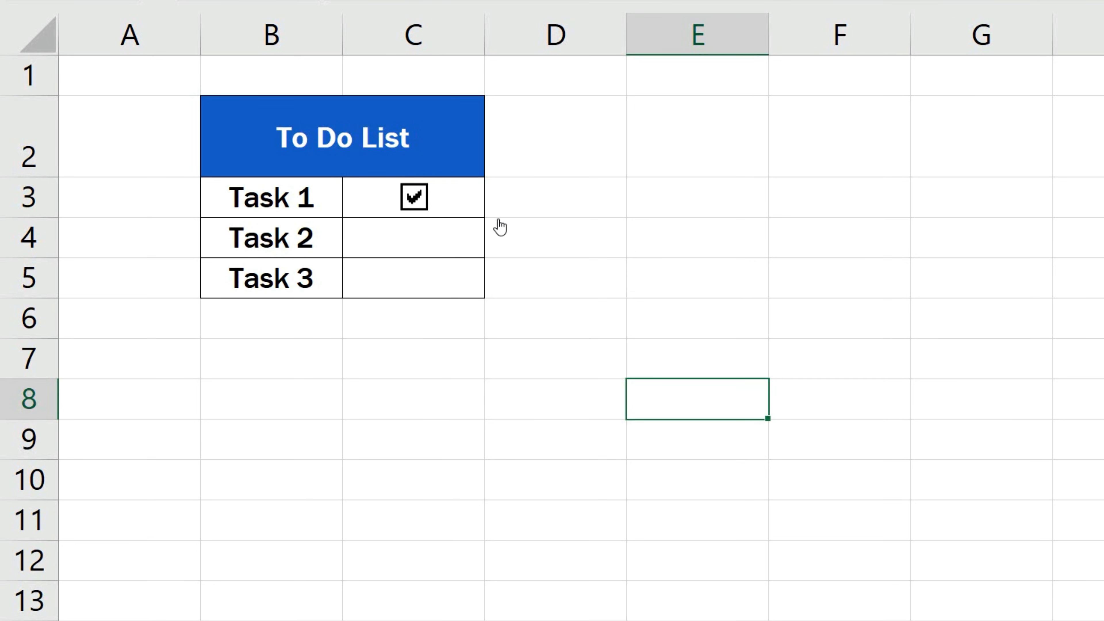
{"action": "left_click", "coordinate": [414, 197]}
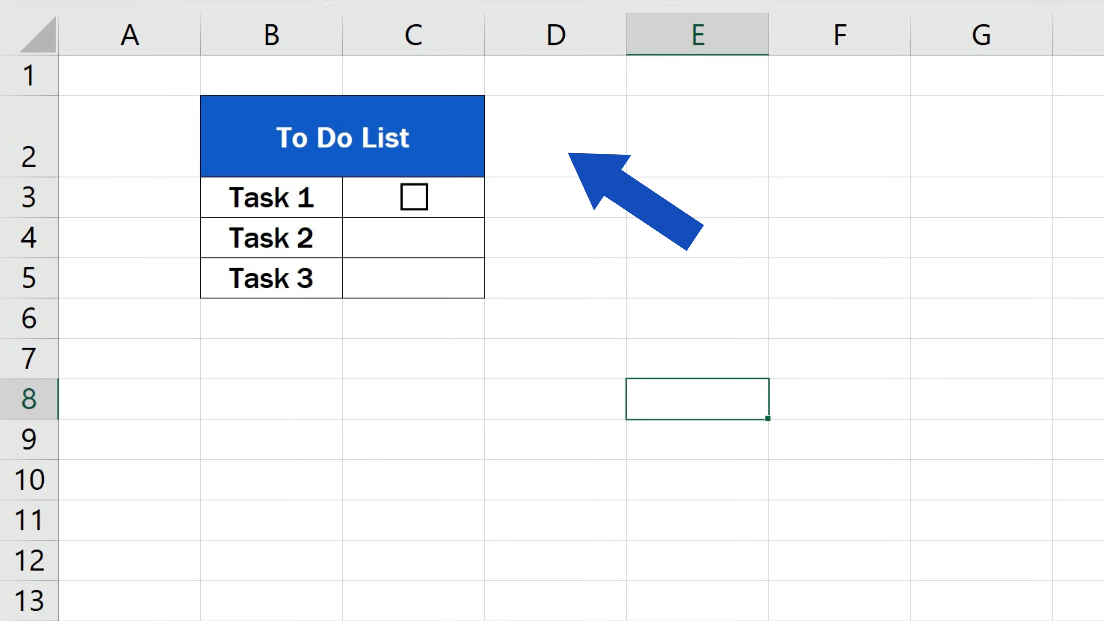
{"action": "right_click", "coordinate": [412, 198]}
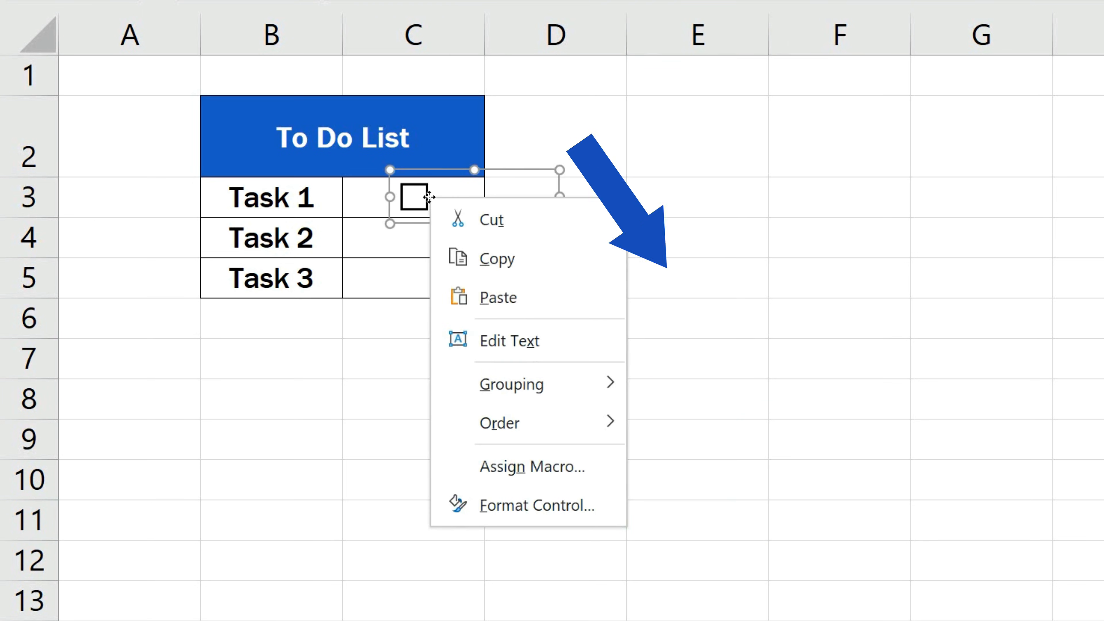
{"action": "mouse_move", "coordinate": [530, 505]}
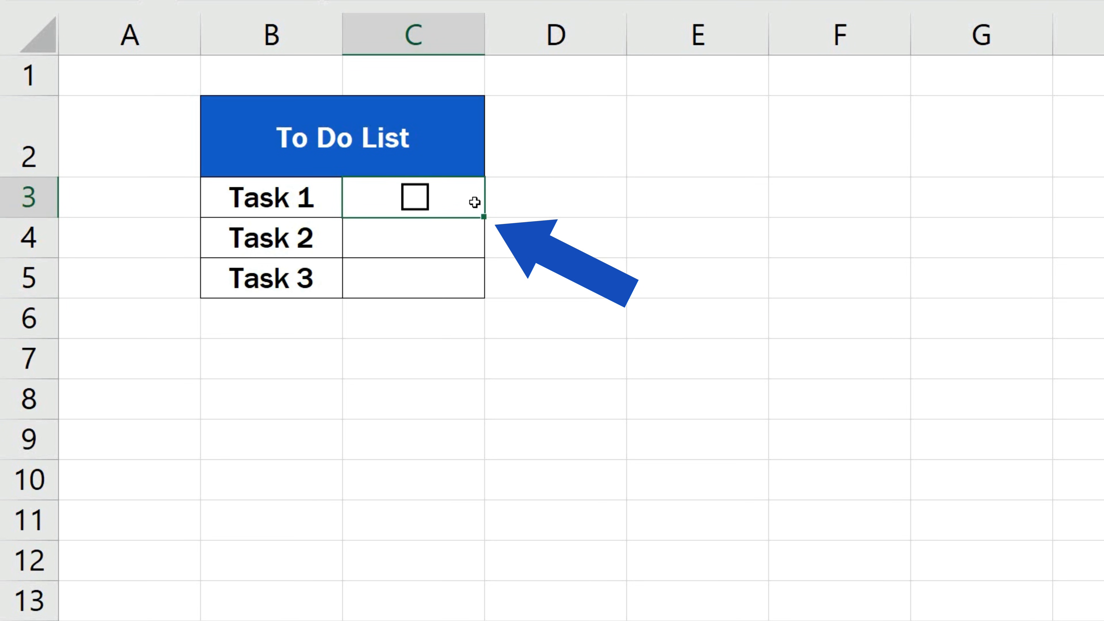
Fill the check box from C3 down to C5 and test ticking the Task 1 and Task 3 boxes.
{"action": "left_click_drag", "start_coordinate": [474, 206], "coordinate": [484, 297]}
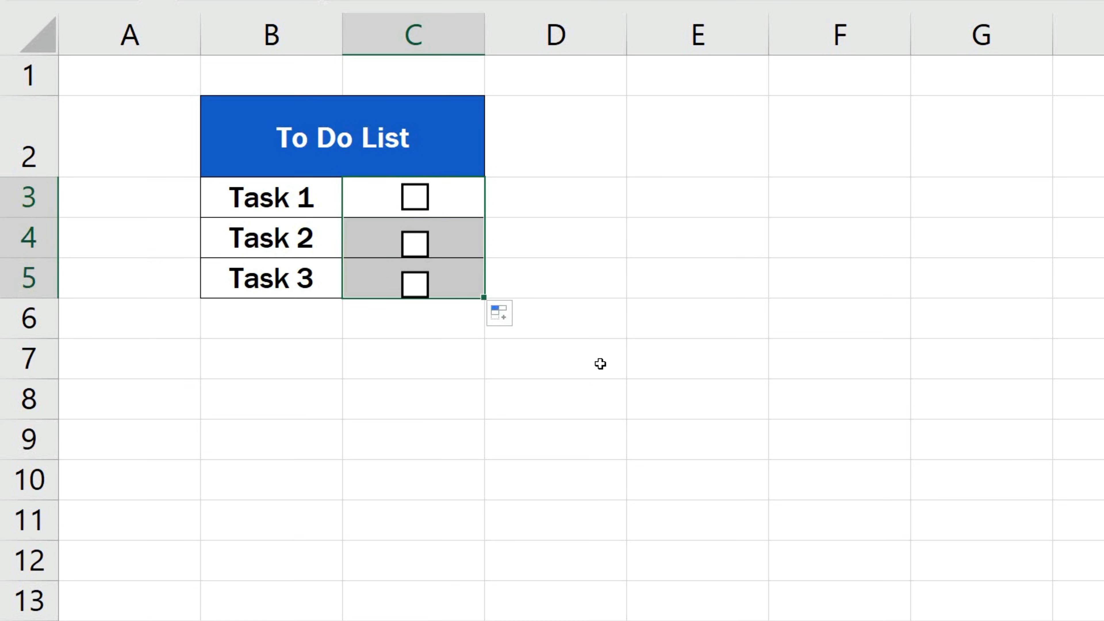
{"action": "left_click", "coordinate": [415, 197]}
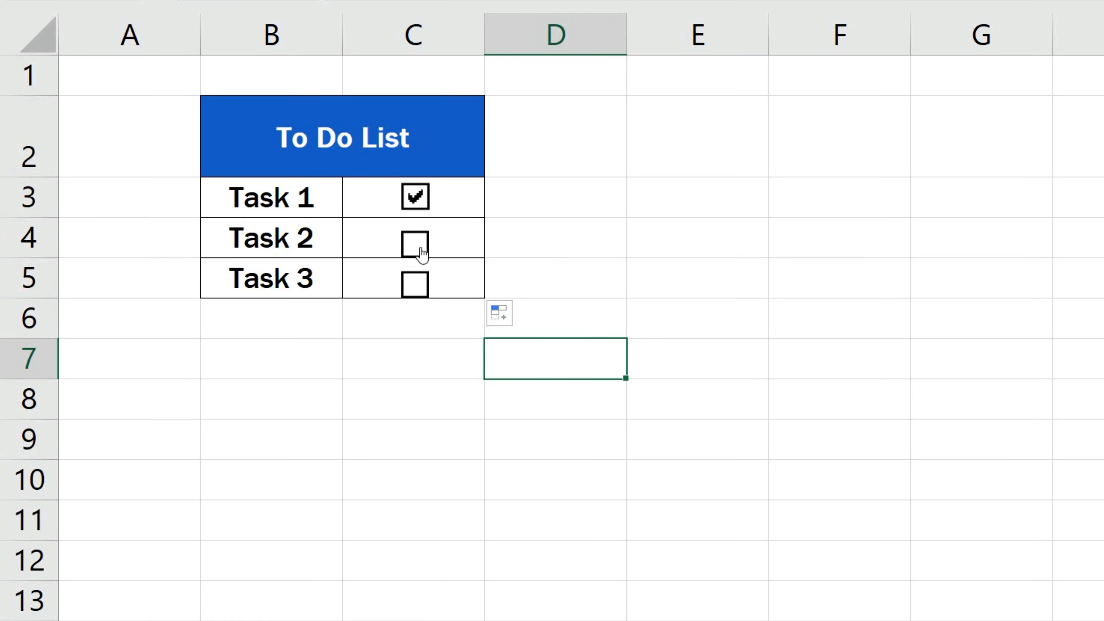
{"action": "left_click", "coordinate": [414, 284]}
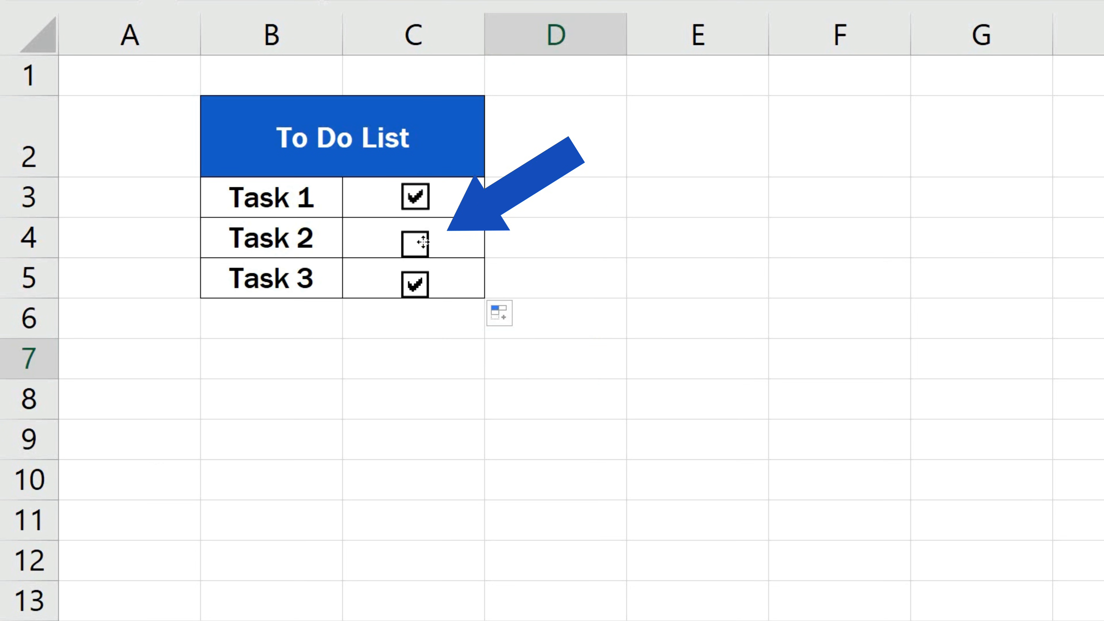
{"action": "right_click", "coordinate": [414, 242]}
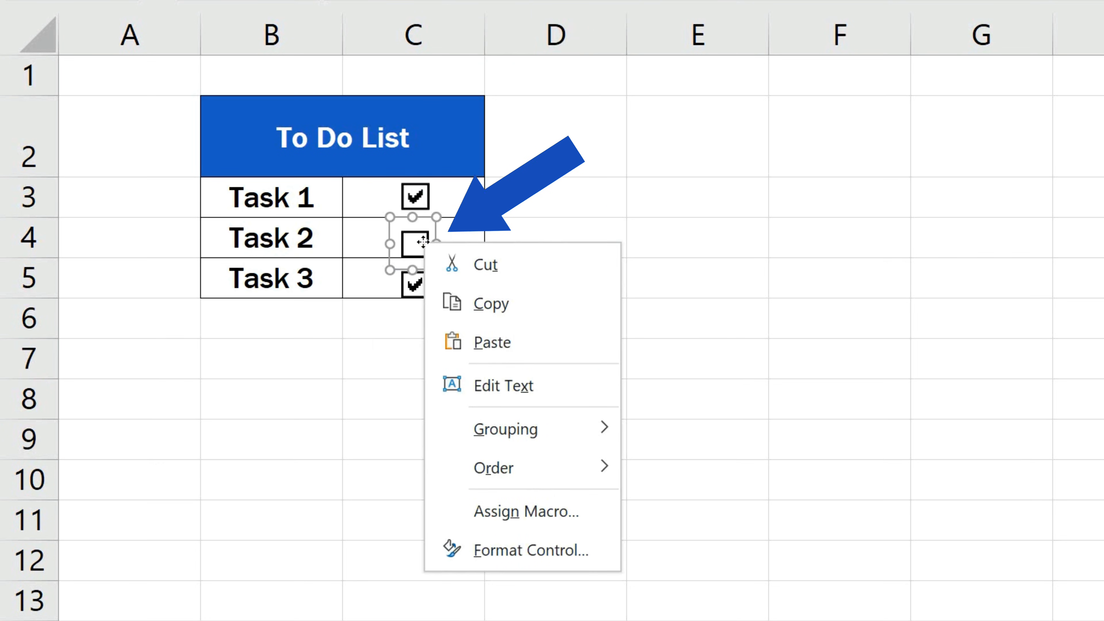